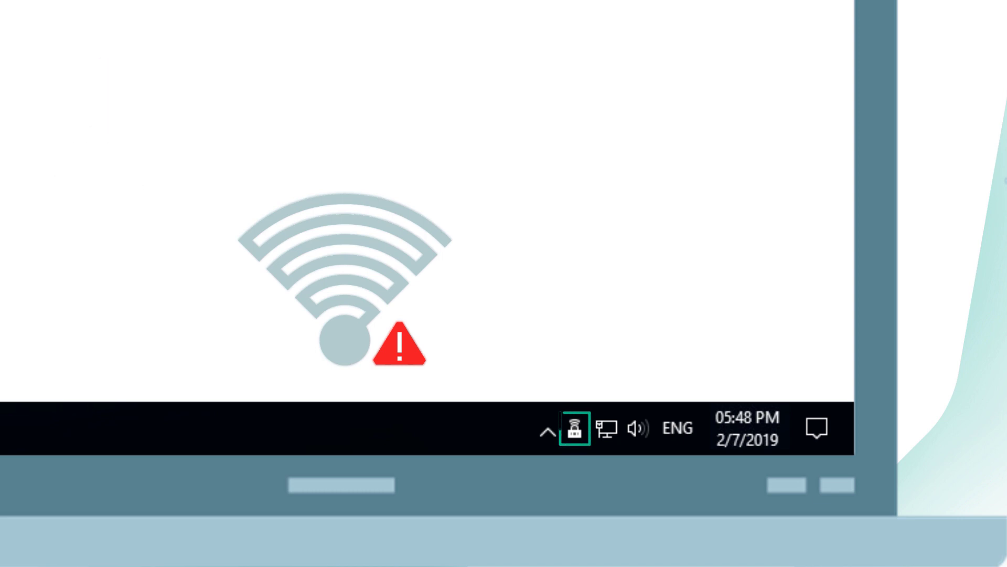
Enable Secure Connection protection from the insecure Wi-Fi notification
left_click(573, 429)
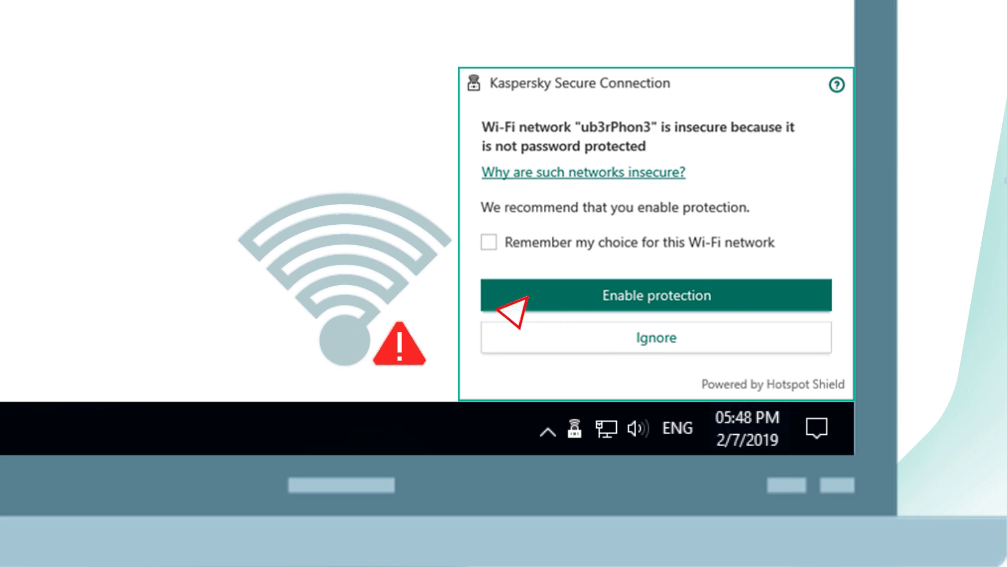
left_click(655, 295)
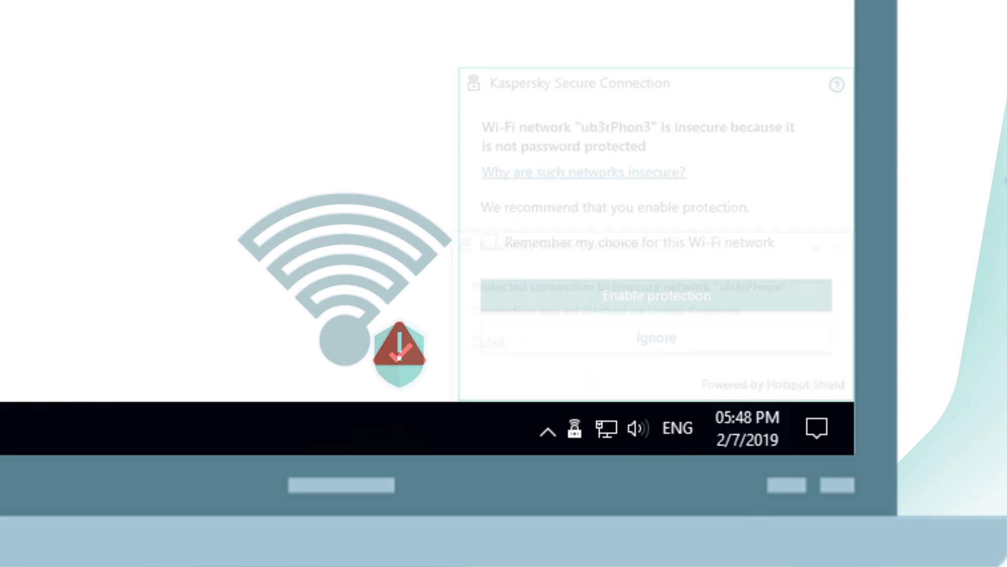
left_click(654, 295)
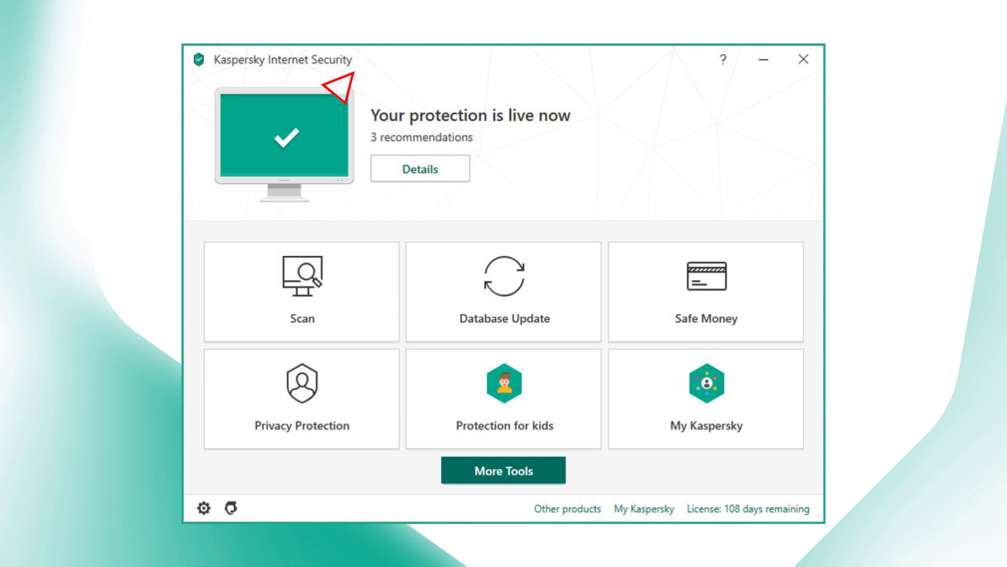
mouse_move(439, 470)
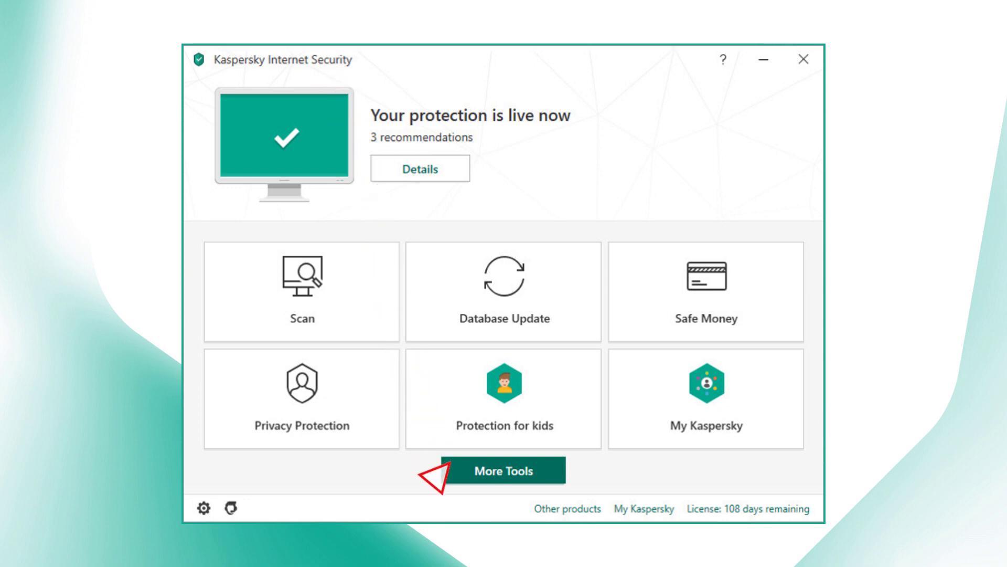
Reach the Secure Connection page via More Tools > My Network
left_click(502, 470)
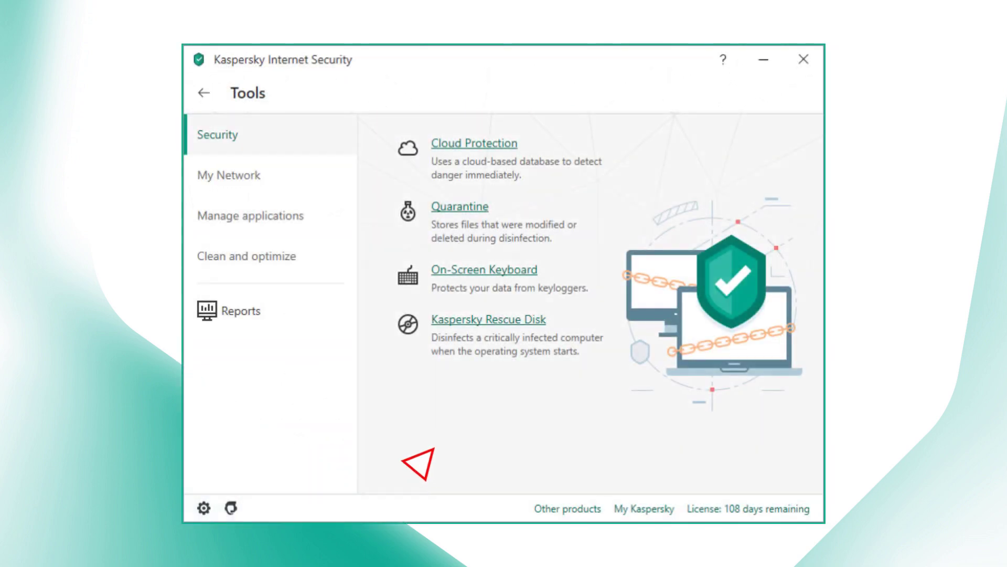
left_click(257, 175)
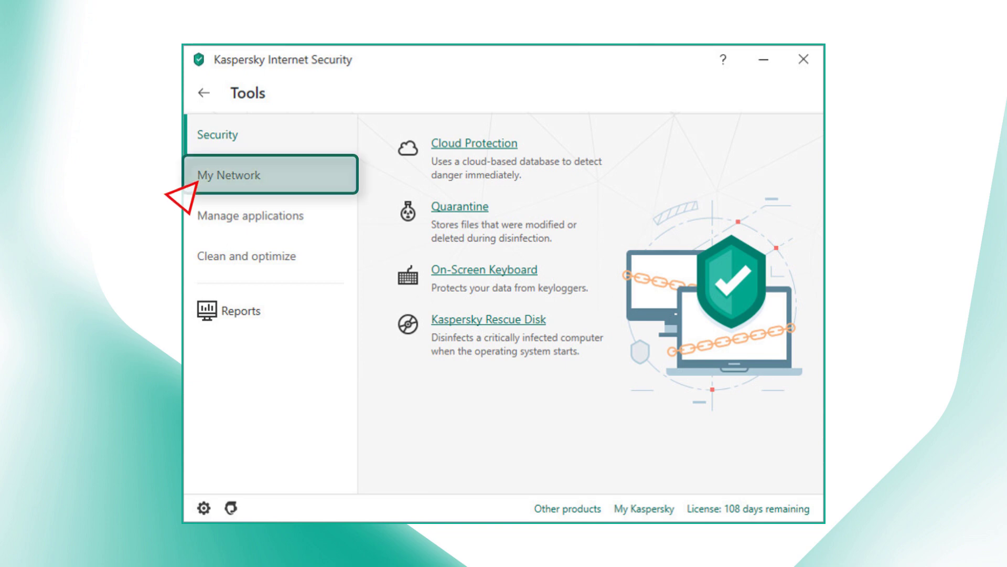
left_click(231, 174)
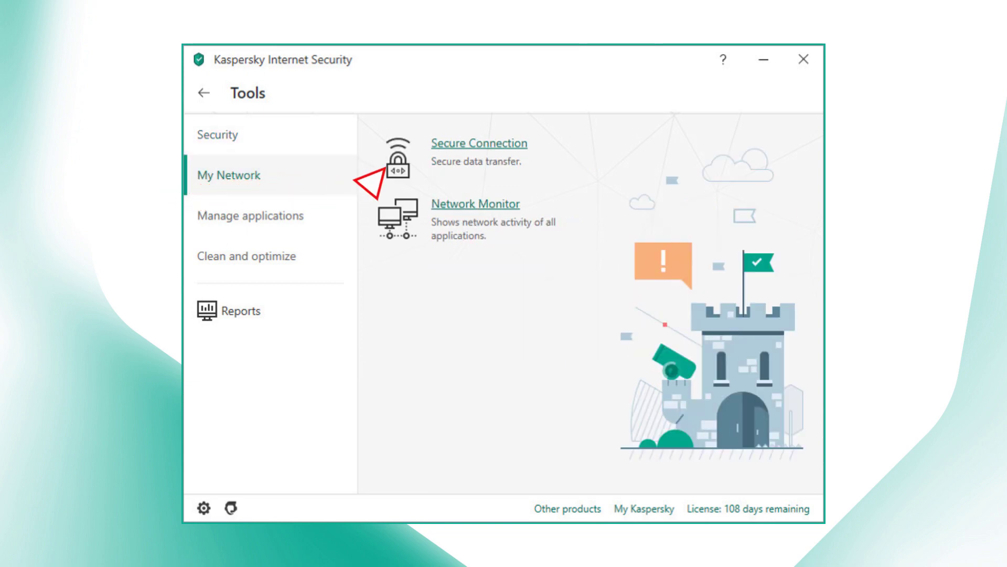
left_click(478, 143)
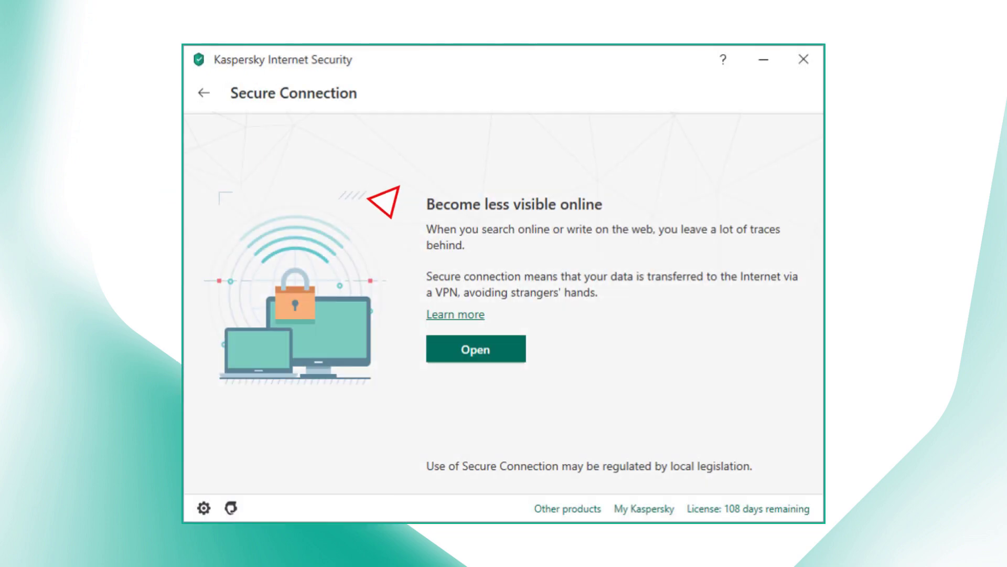
Switch the VPN on with a United Kingdom server, then bring up the Get more pricing page
left_click(475, 349)
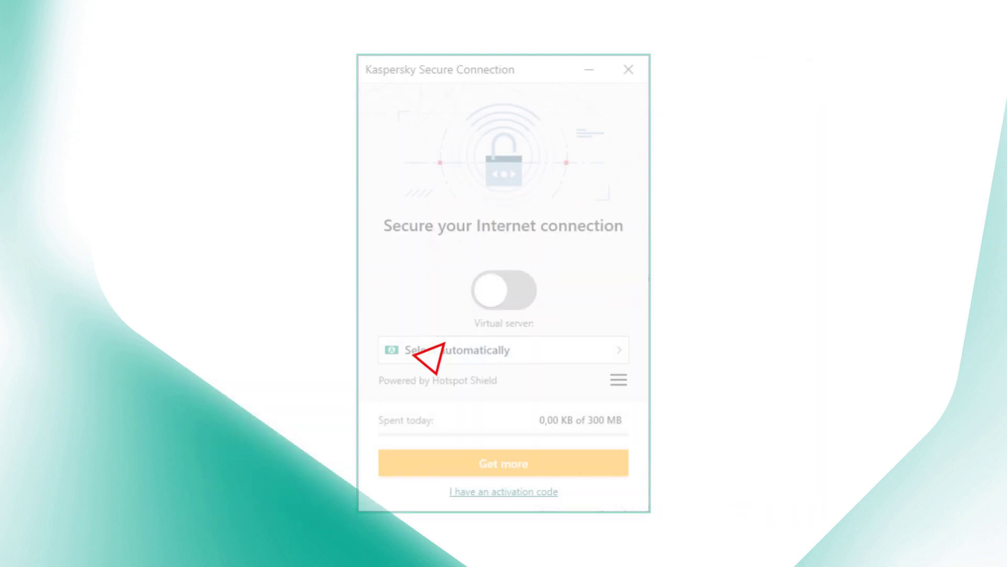
left_click(504, 290)
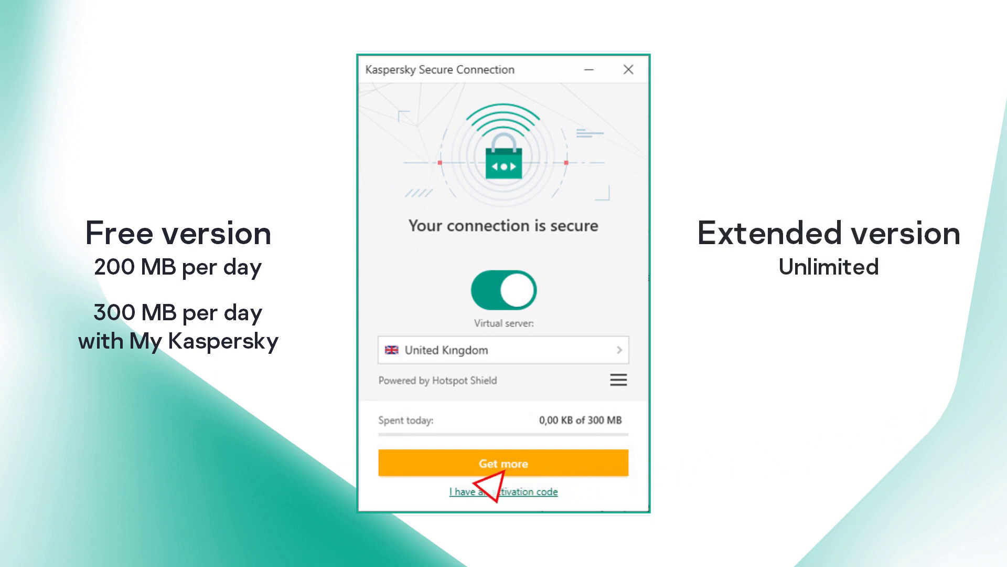
left_click(503, 462)
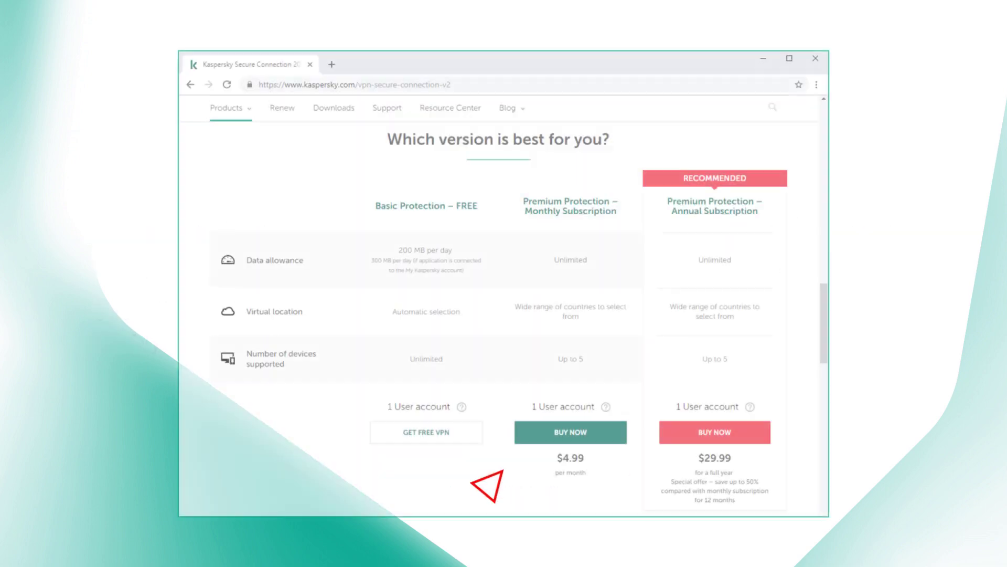